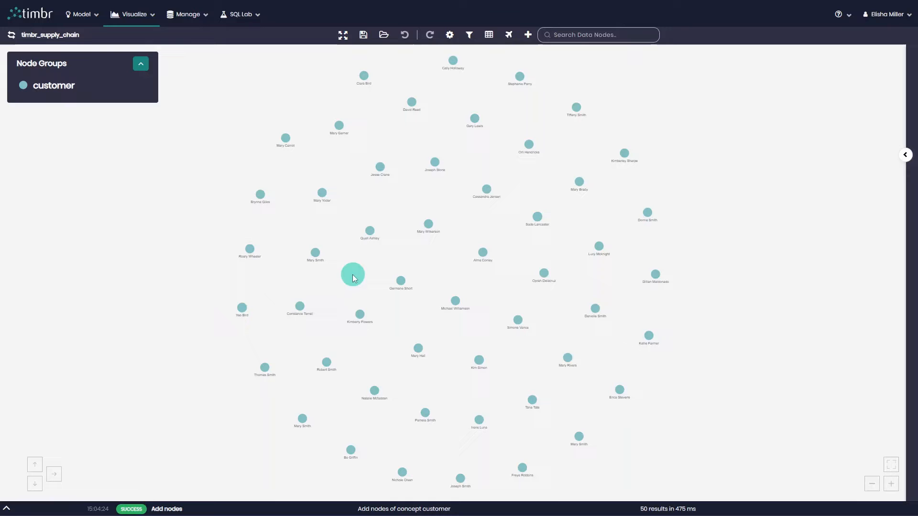
pyautogui.moveTo(353, 276); pyautogui.dragTo(225, 283)
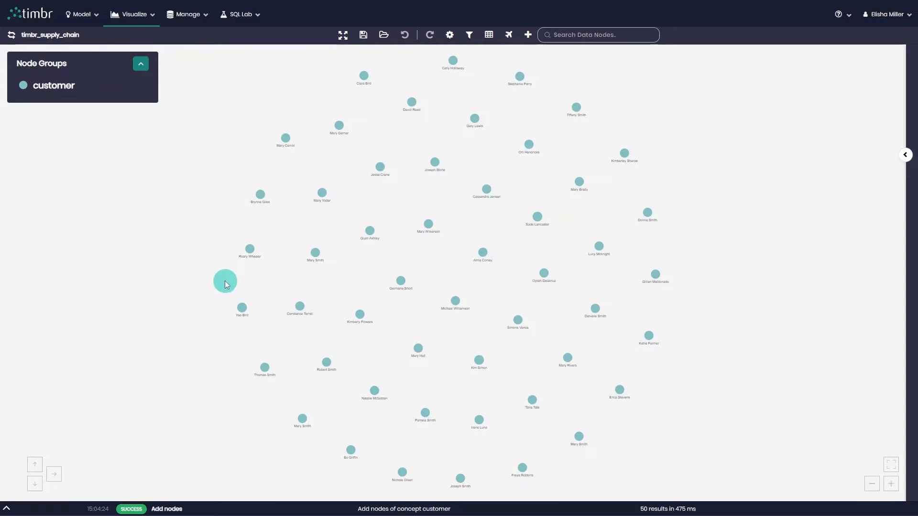
pyautogui.moveTo(225, 280); pyautogui.dragTo(75, 256)
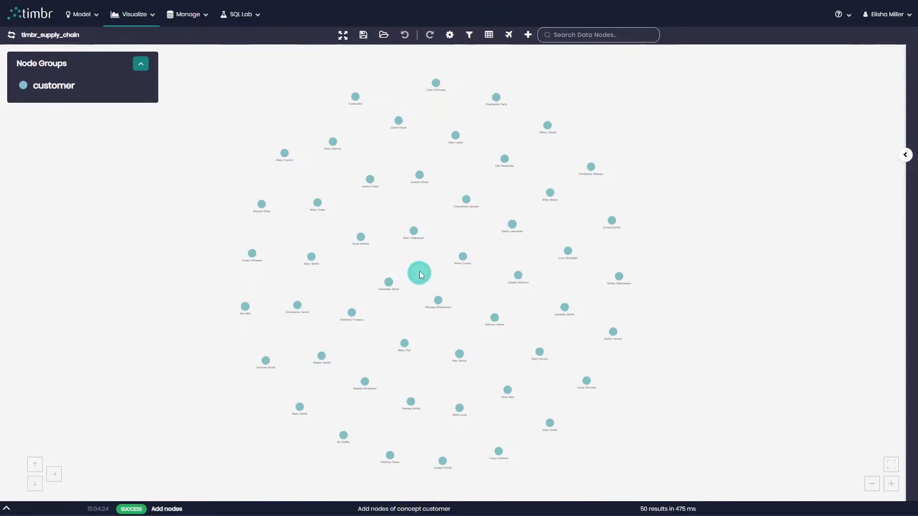
pyautogui.moveTo(420, 273); pyautogui.dragTo(252, 243)
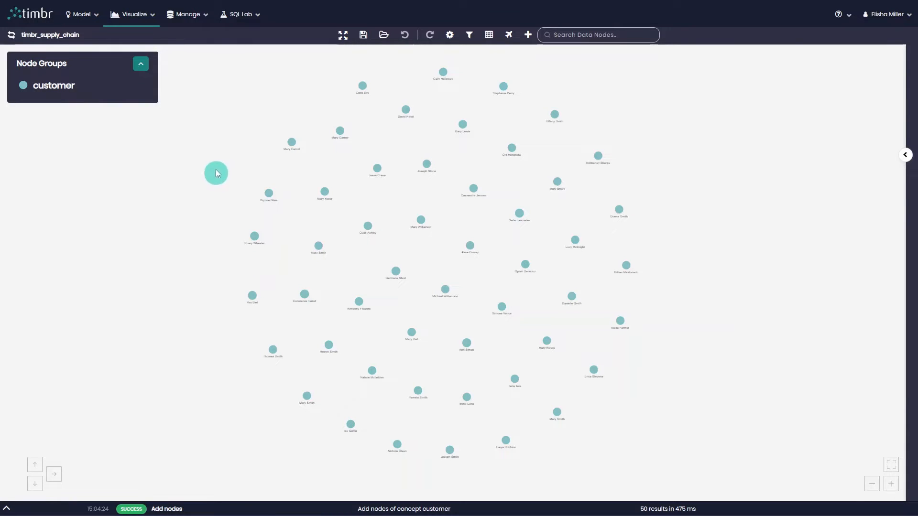
pyautogui.moveTo(217, 172); pyautogui.dragTo(349, 282)
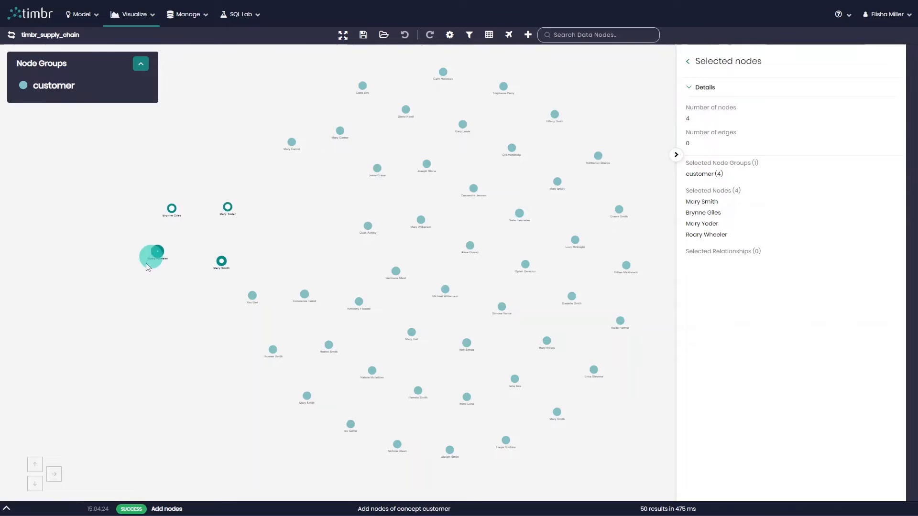
# Clear the four-customer selection, then zoom in and back out on the 50-node graph.
pyautogui.click(676, 154)
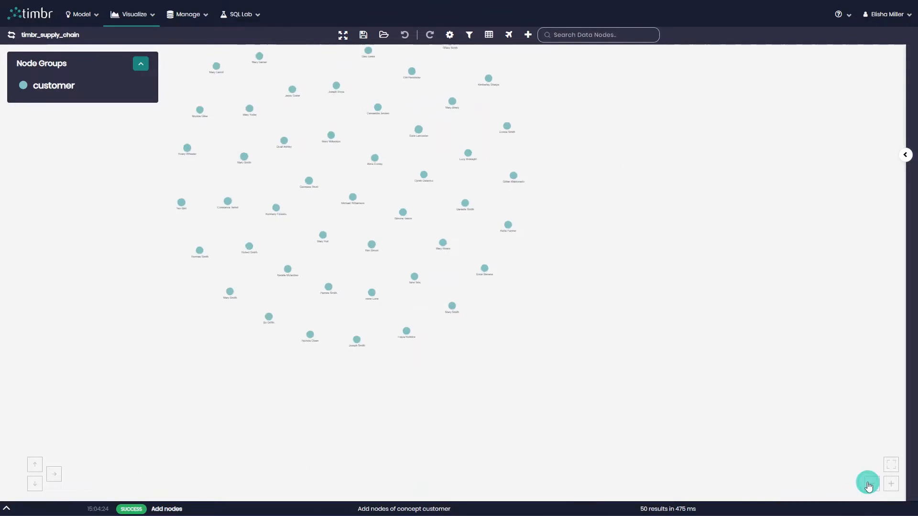
pyautogui.click(891, 483)
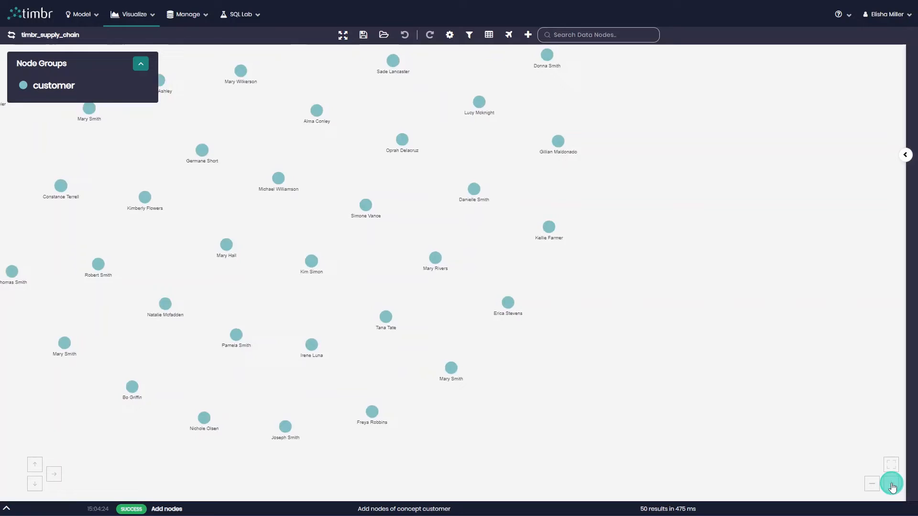
pyautogui.click(890, 464)
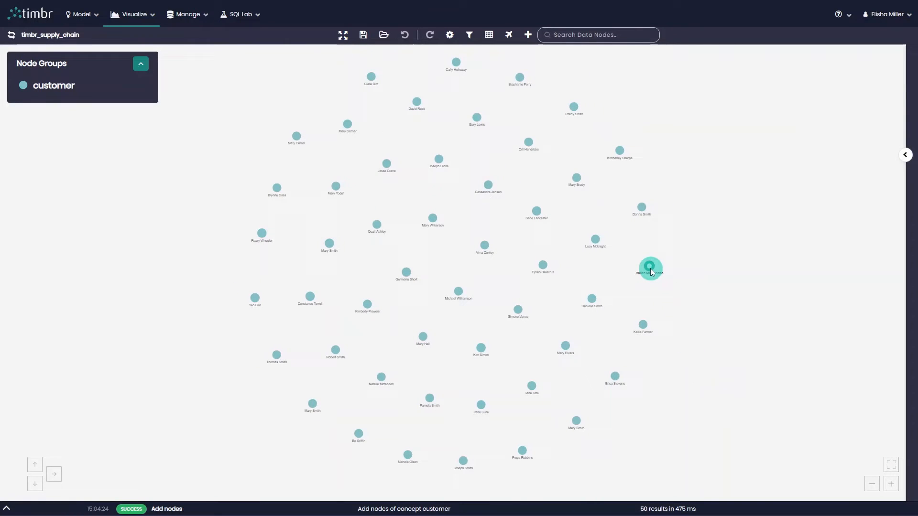
pyautogui.click(650, 268)
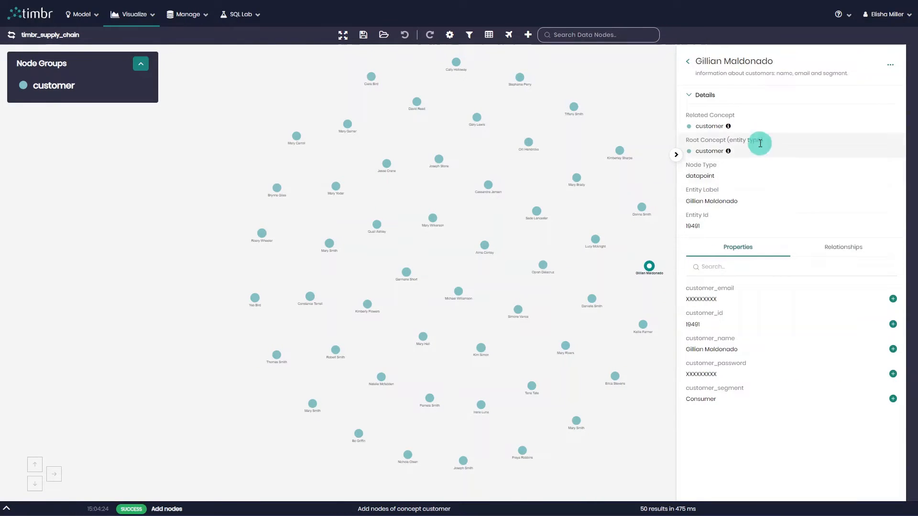
pyautogui.moveTo(785, 114)
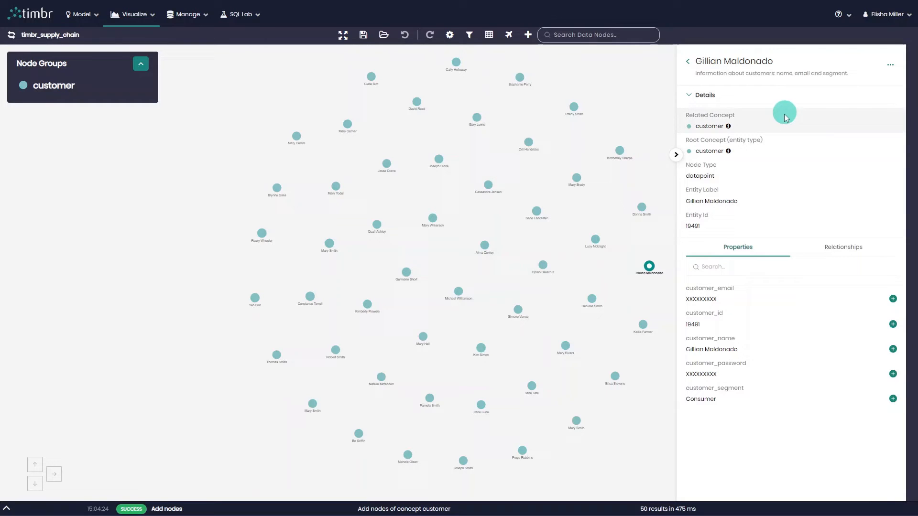
pyautogui.moveTo(761, 178)
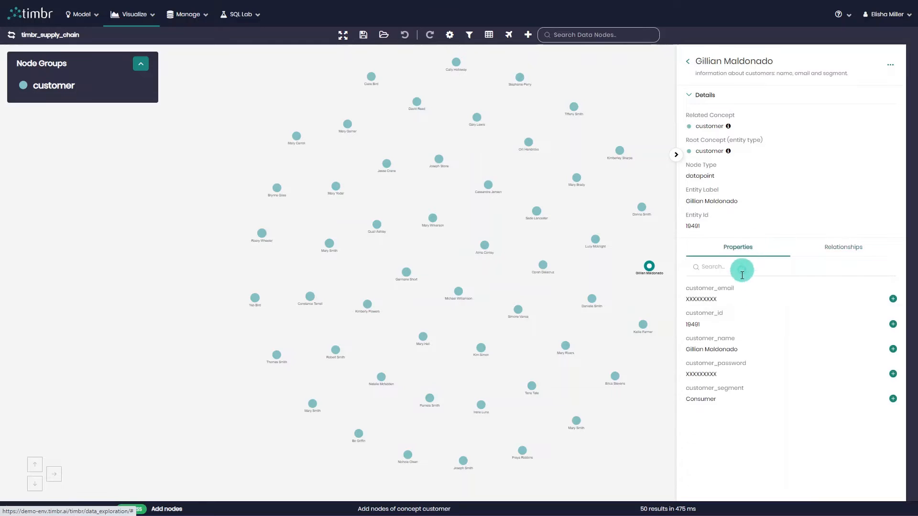
pyautogui.click(892, 325)
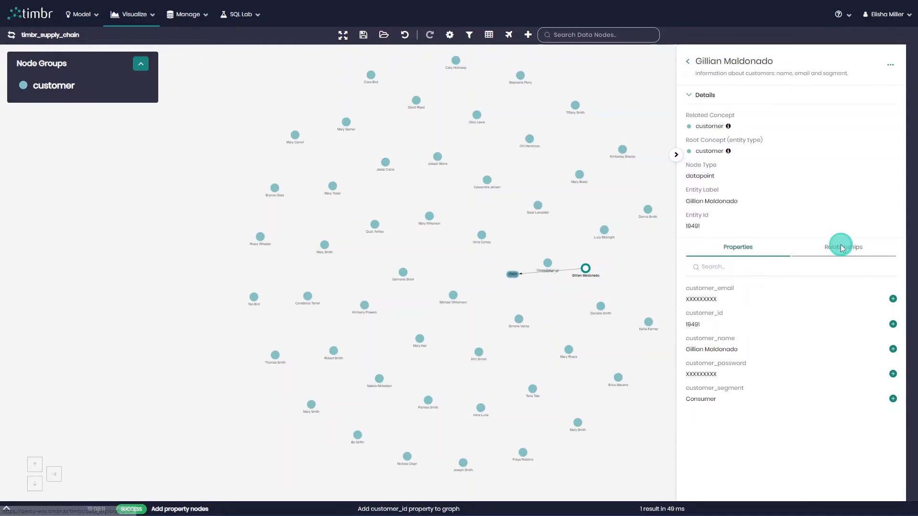
pyautogui.click(842, 247)
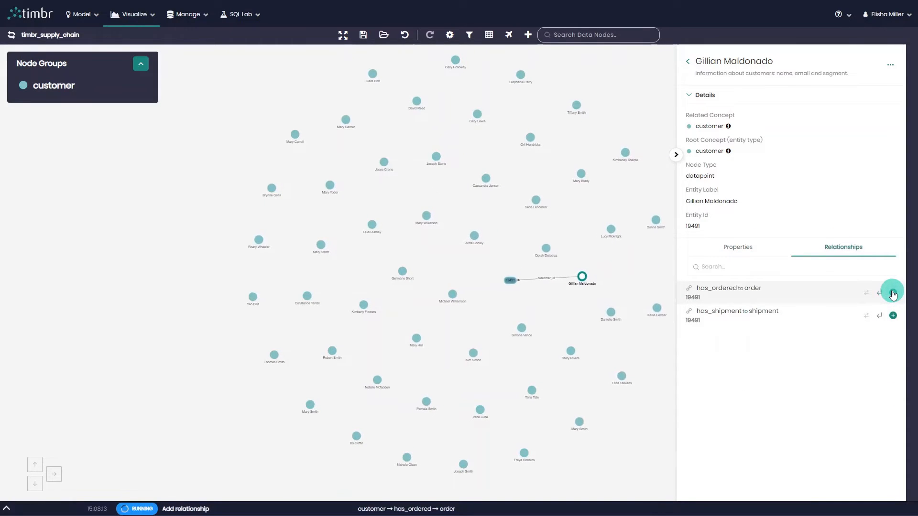
pyautogui.click(892, 292)
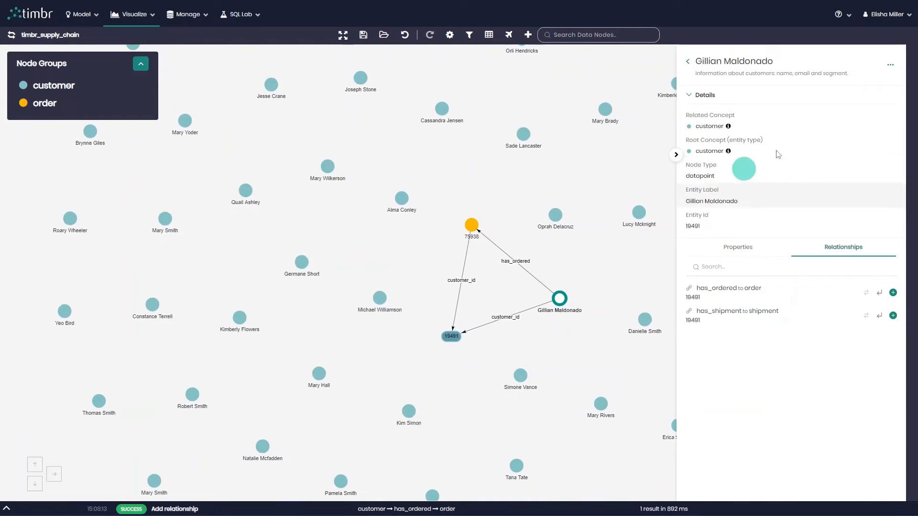
pyautogui.click(890, 64)
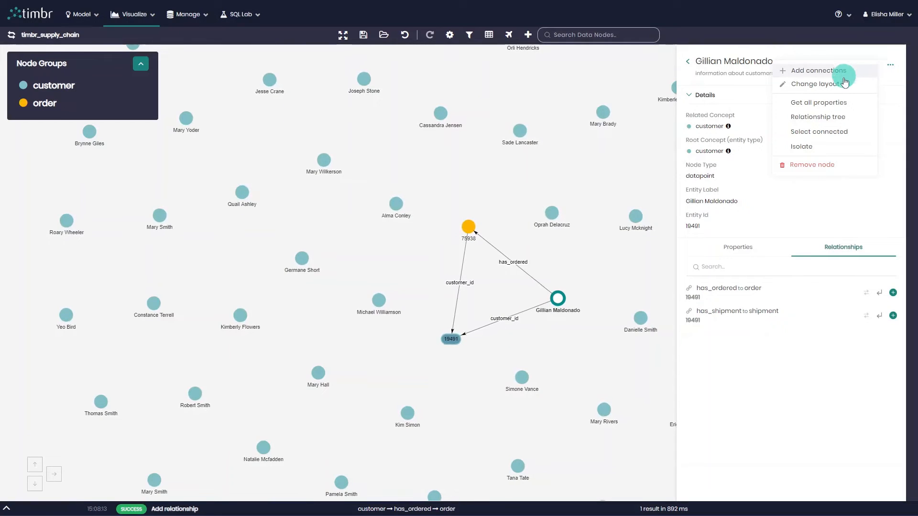
pyautogui.click(812, 84)
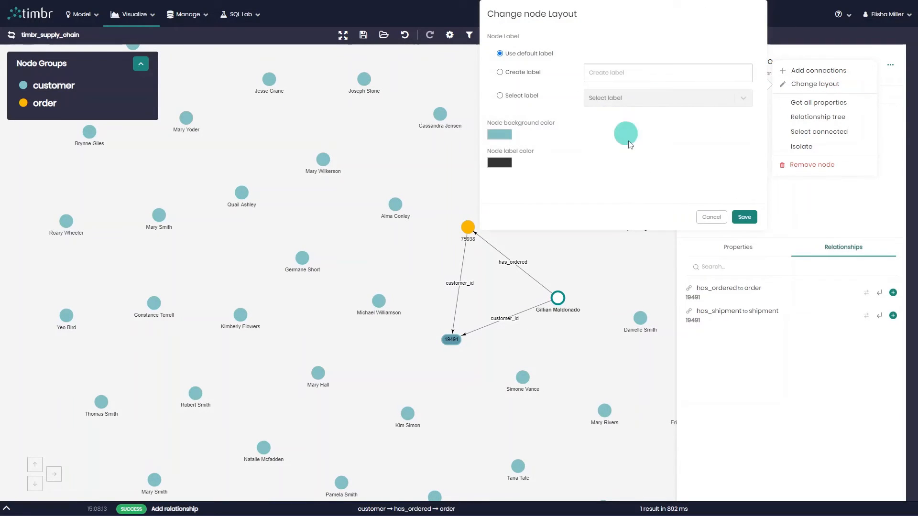
pyautogui.click(711, 217)
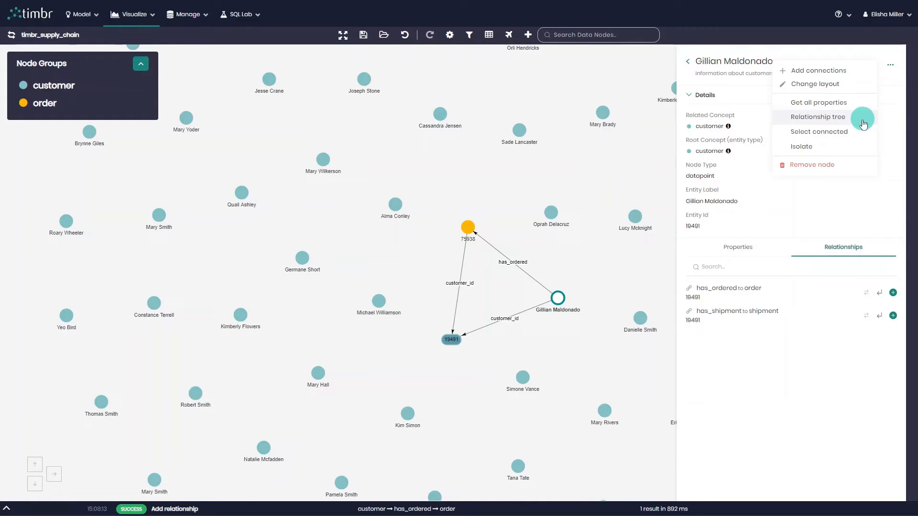
pyautogui.moveTo(850, 151)
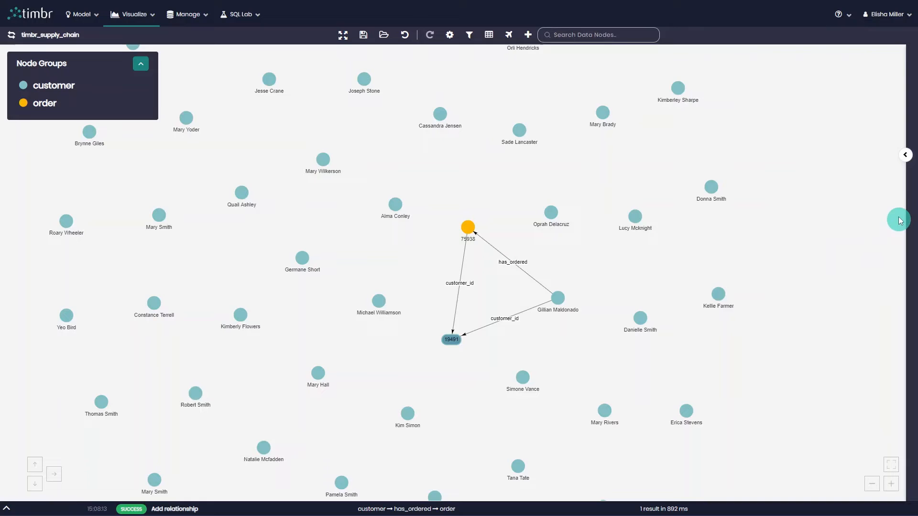
# Open the Graph Overview summarizing 52 nodes and 3 edges.
pyautogui.click(904, 154)
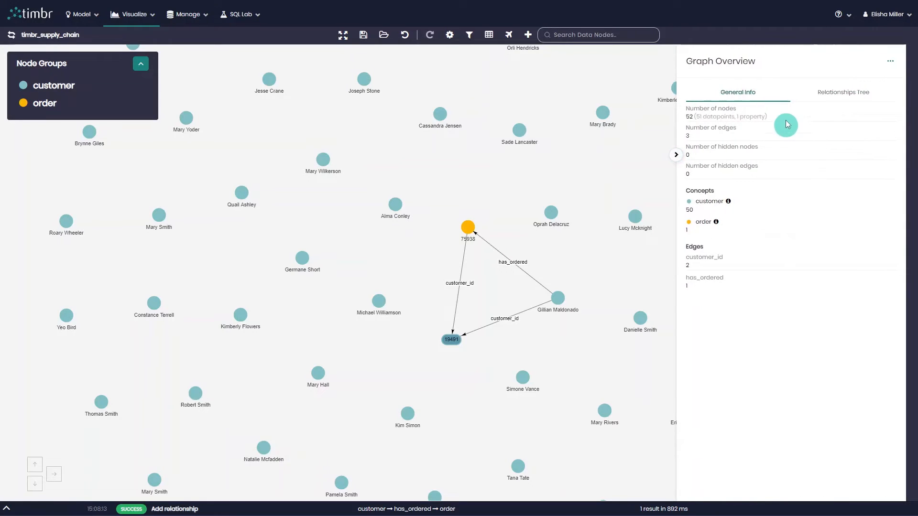
pyautogui.moveTo(779, 73)
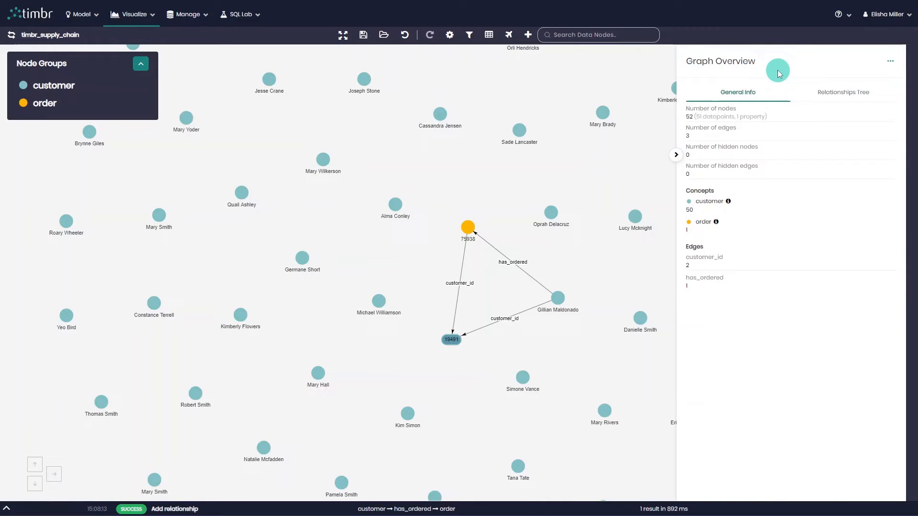
pyautogui.moveTo(756, 199)
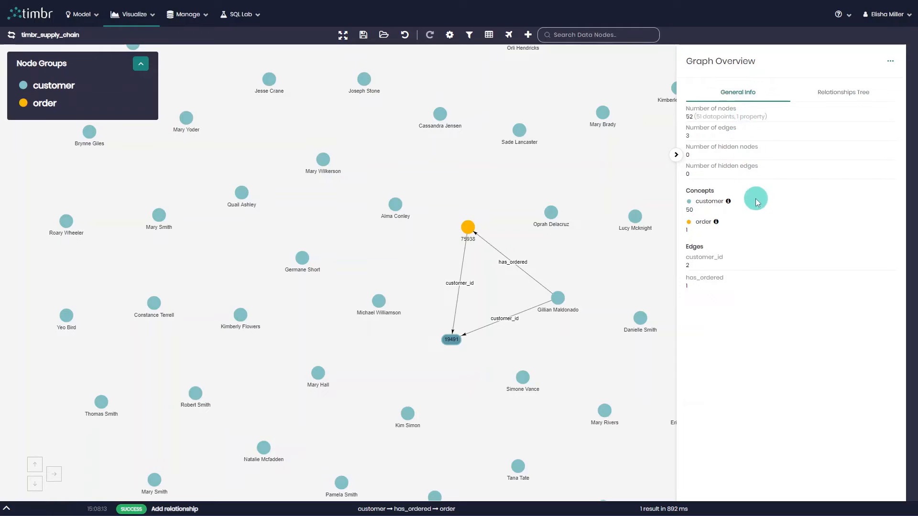
pyautogui.moveTo(832, 166)
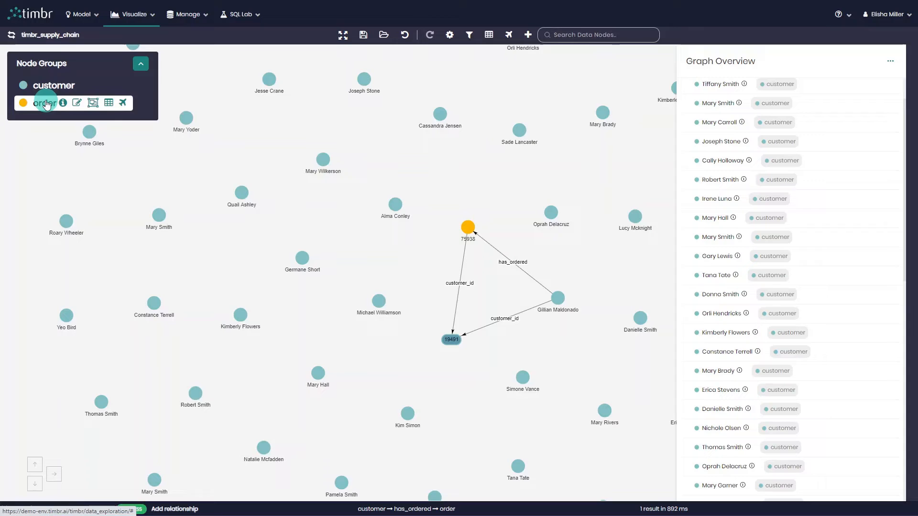
pyautogui.moveTo(104, 103)
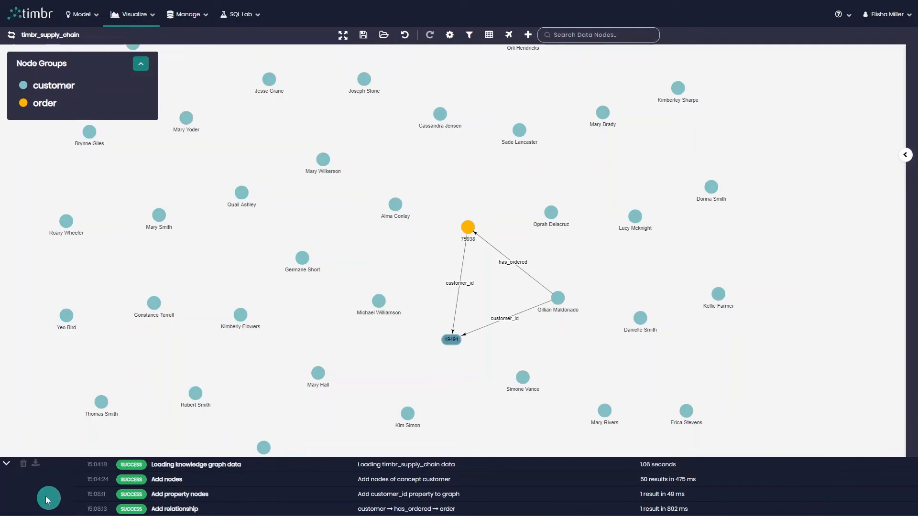
# Collapse the operations log down to its latest 'Add relationship' entry.
pyautogui.click(6, 463)
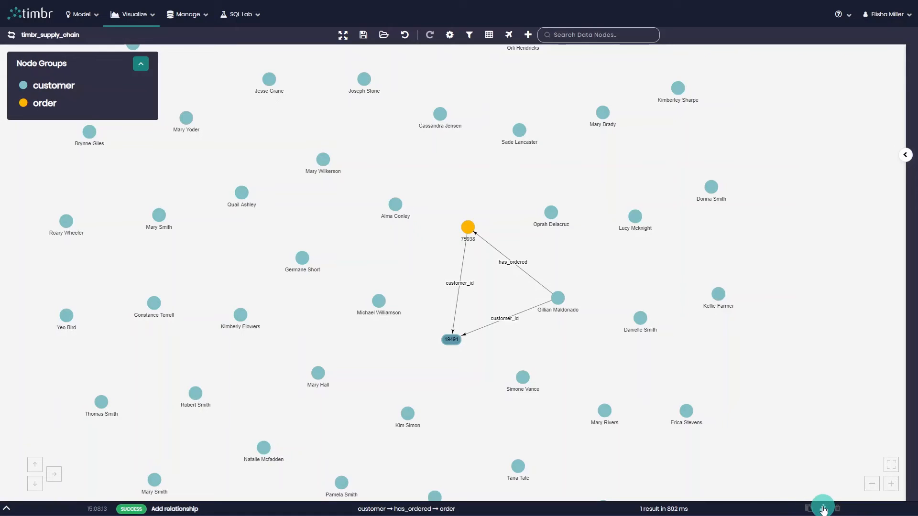
pyautogui.moveTo(824, 506)
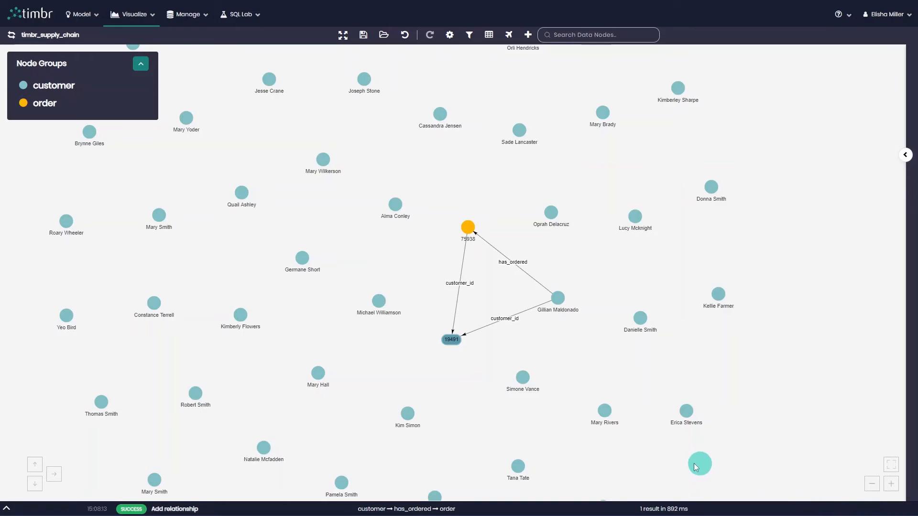
pyautogui.moveTo(360, 146)
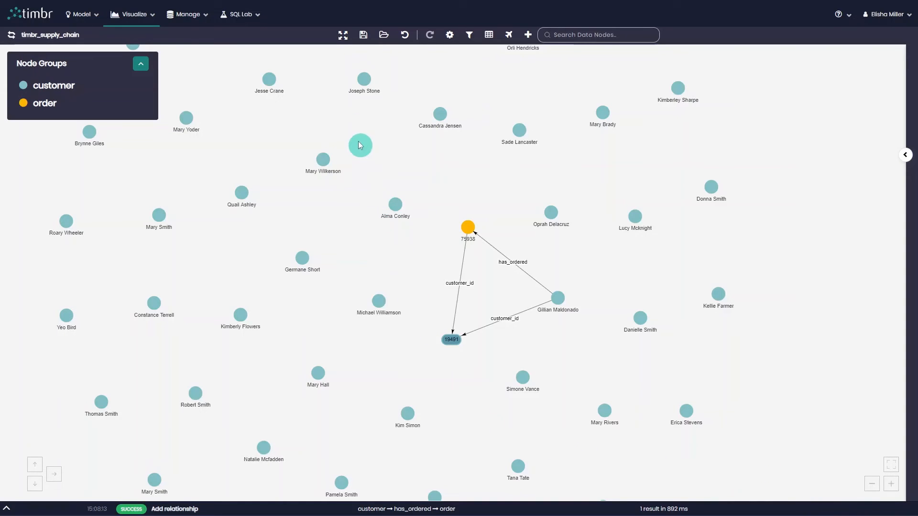
pyautogui.moveTo(334, 35)
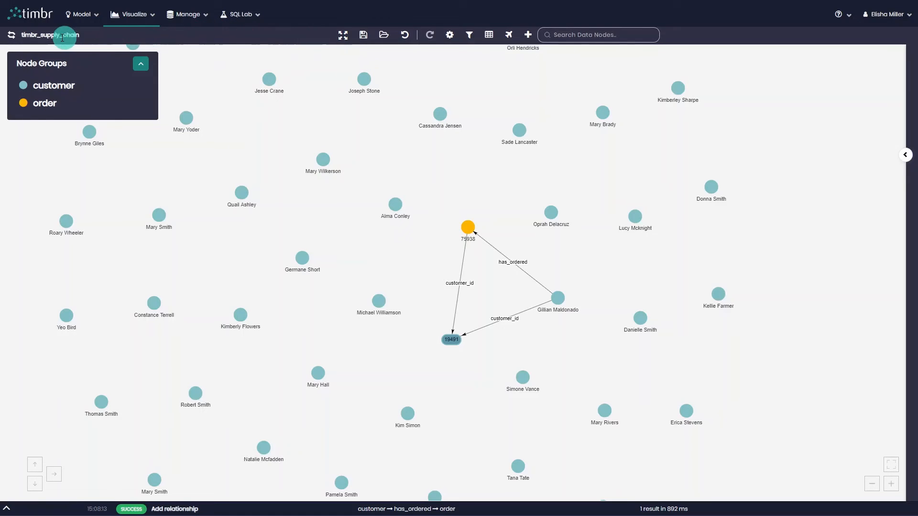
pyautogui.moveTo(342, 35)
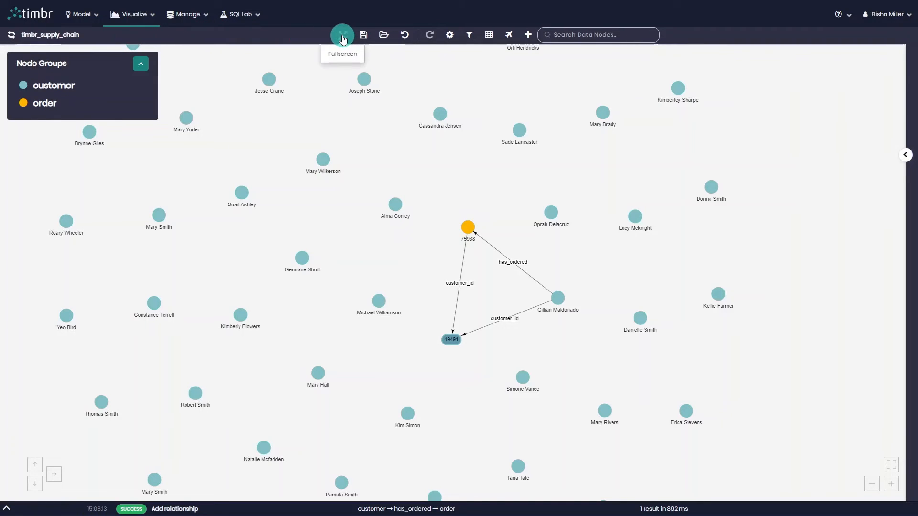
# Switch the graph to fullscreen, then open Graph Settings and cancel without changes.
pyautogui.click(342, 34)
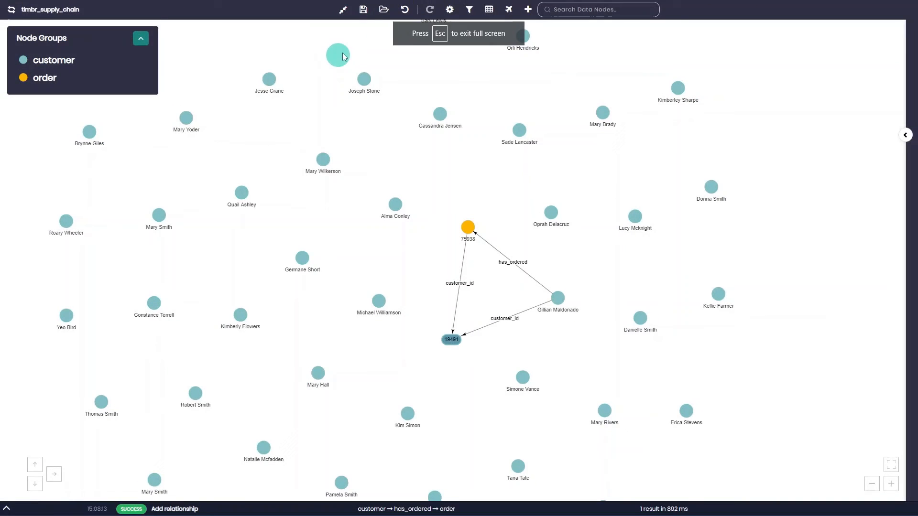
pyautogui.moveTo(363, 9)
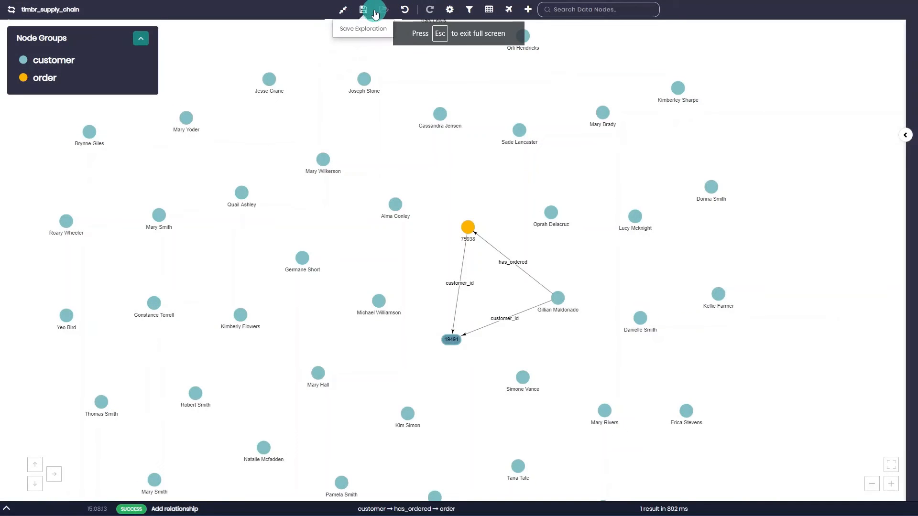
pyautogui.moveTo(404, 10)
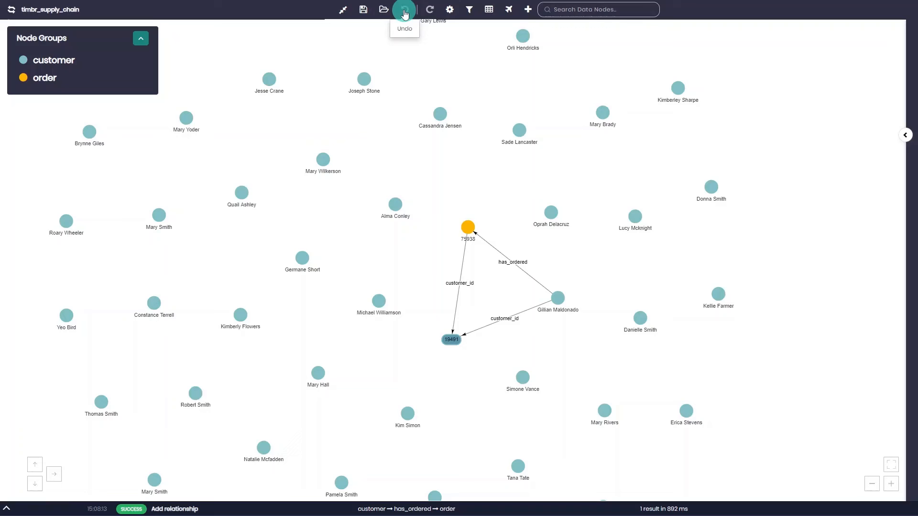
pyautogui.click(403, 10)
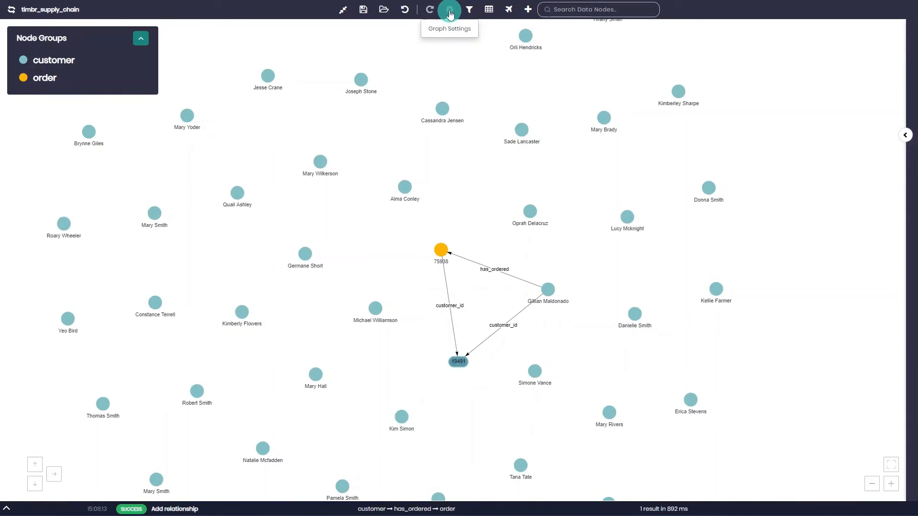
pyautogui.click(449, 9)
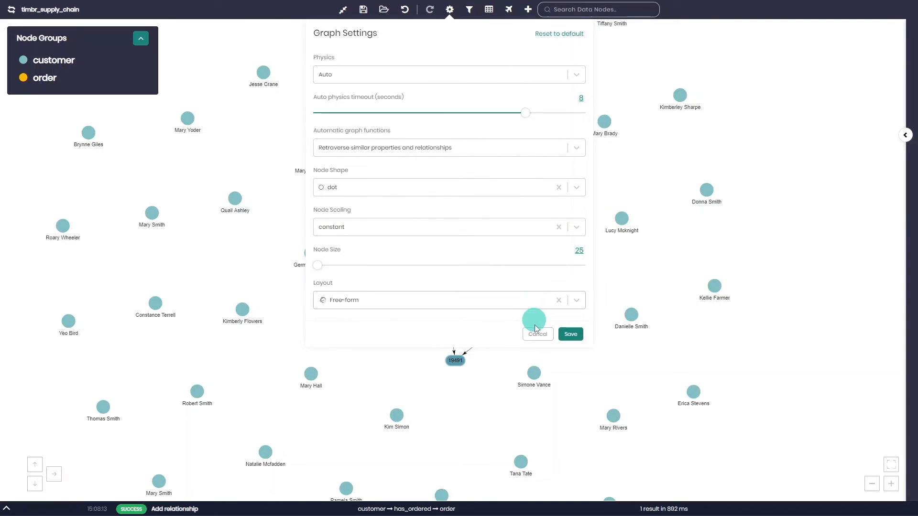
pyautogui.click(536, 334)
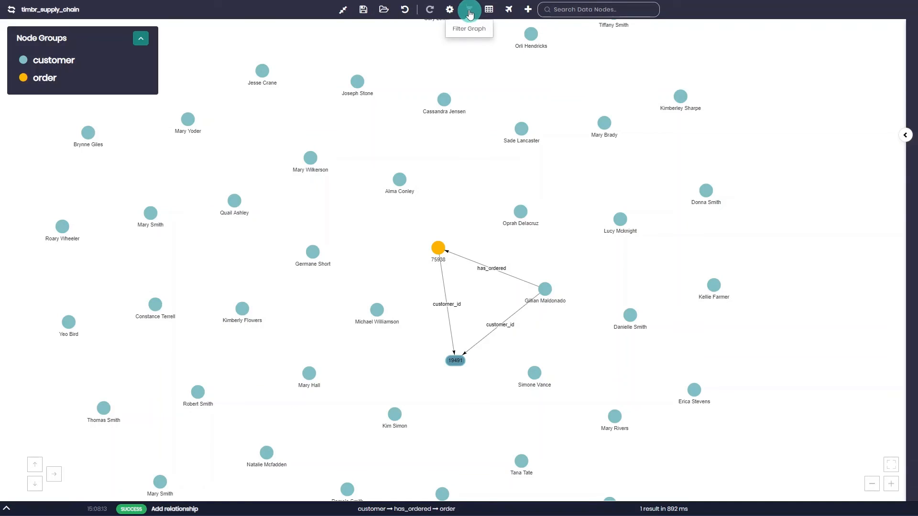
# Browse the Filter Graph options and Find data connections by properties.
pyautogui.click(468, 10)
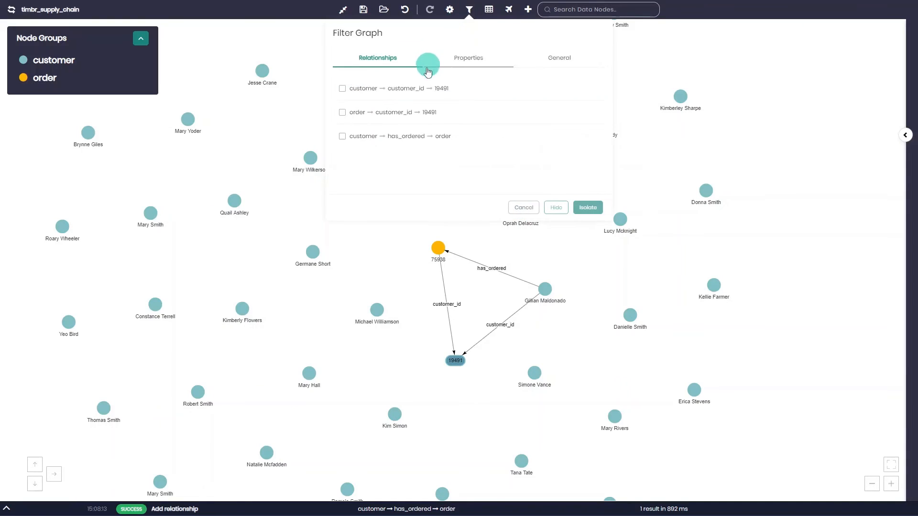
pyautogui.click(468, 57)
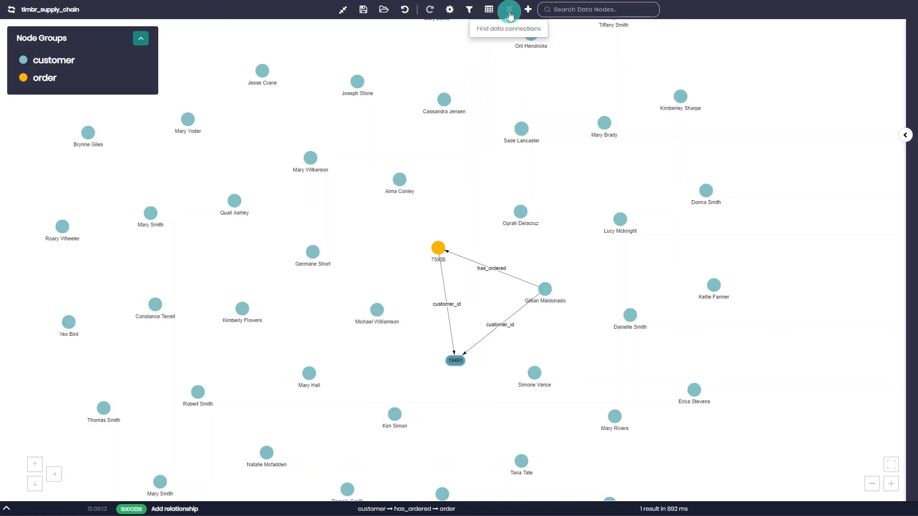
pyautogui.click(508, 9)
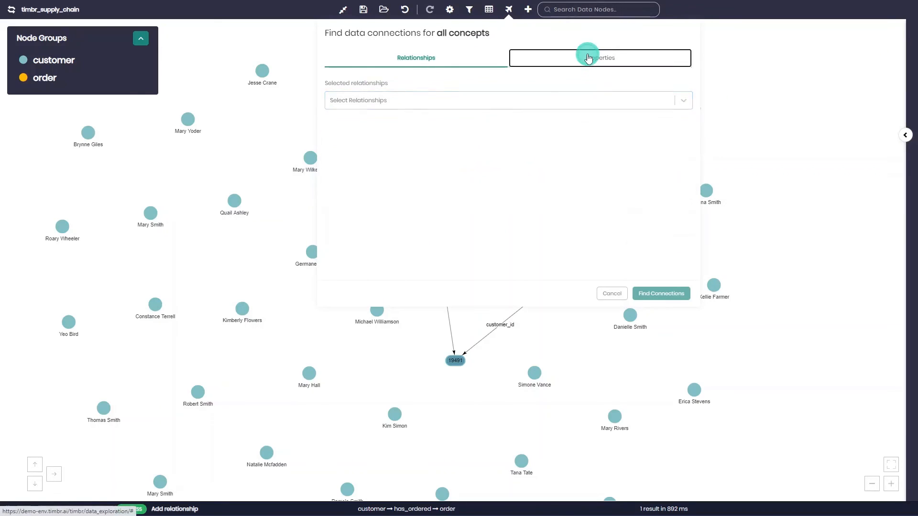
pyautogui.click(599, 57)
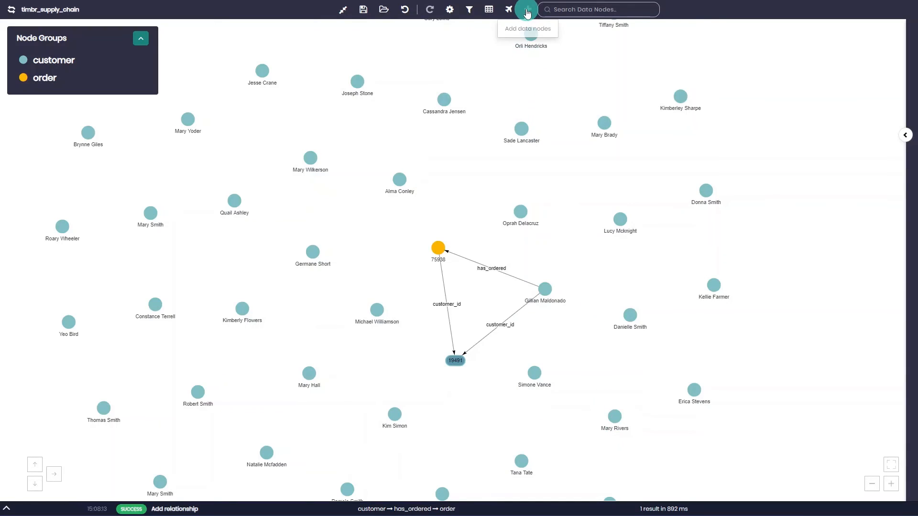
pyautogui.click(525, 10)
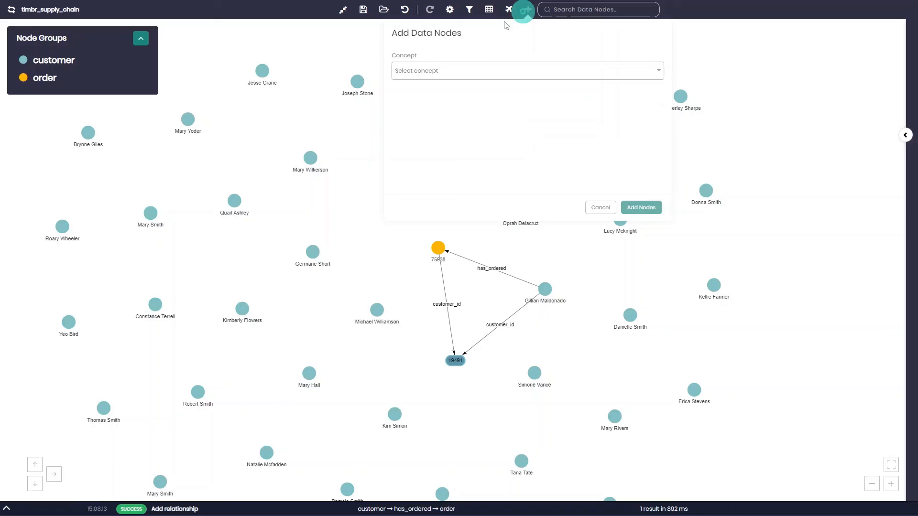
pyautogui.click(524, 71)
pyautogui.write('c')
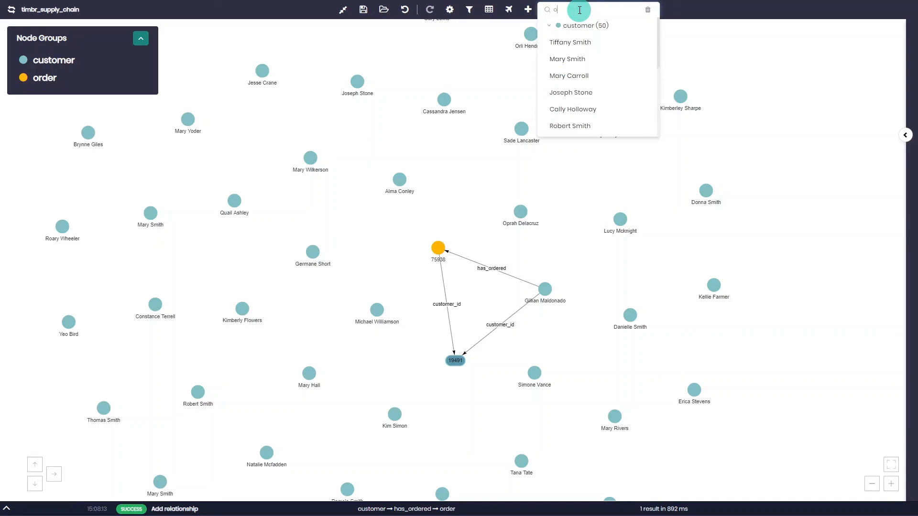
pyautogui.write('rli')
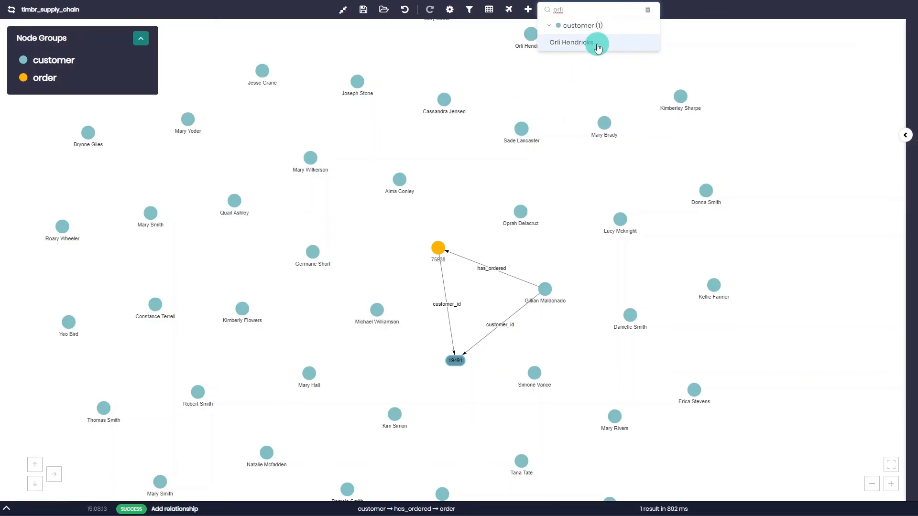
pyautogui.click(571, 42)
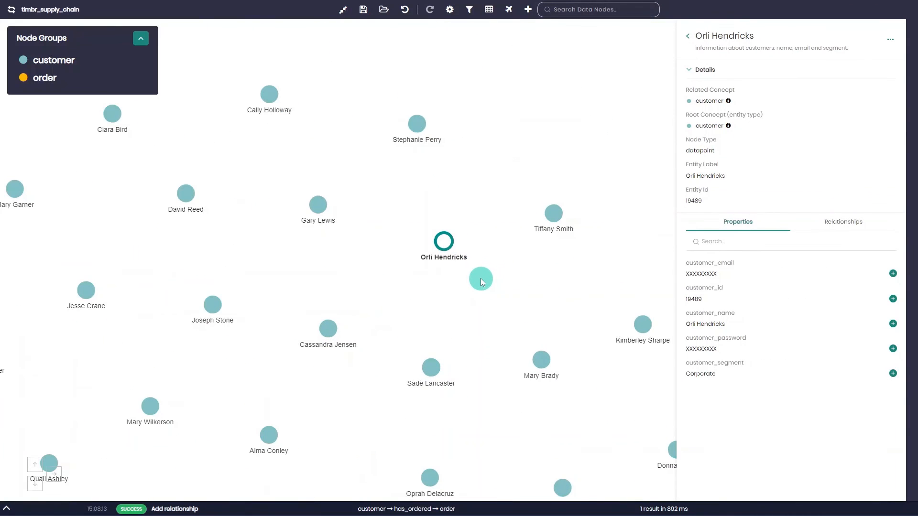